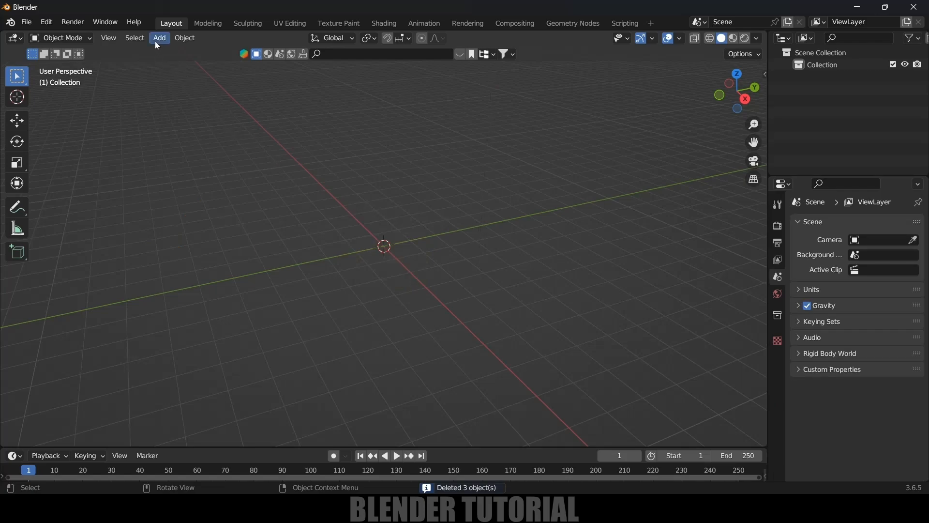
Step: Add a Suzanne monkey head mesh at the scene origin
click(159, 38)
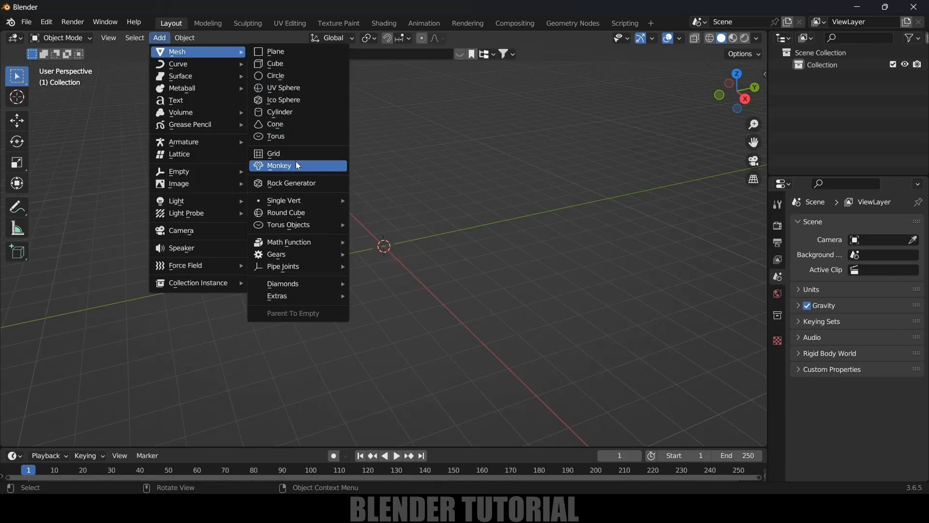
click(278, 165)
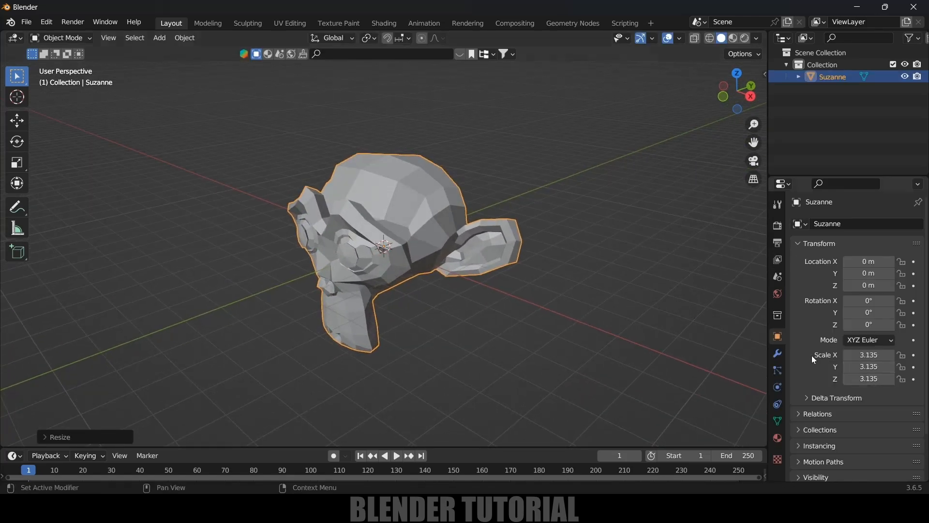
Step: Smooth the monkey head with a Subdivision Surface modifier and apply it
click(815, 224)
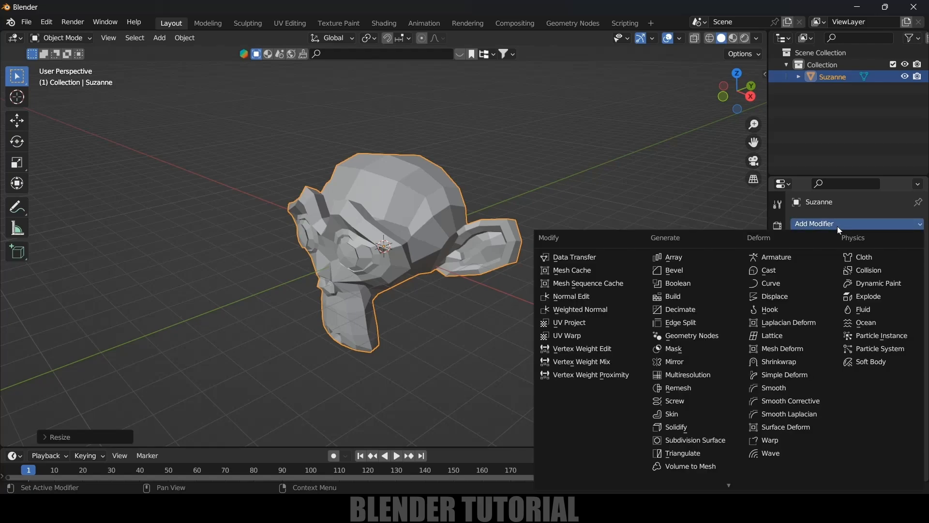
click(696, 439)
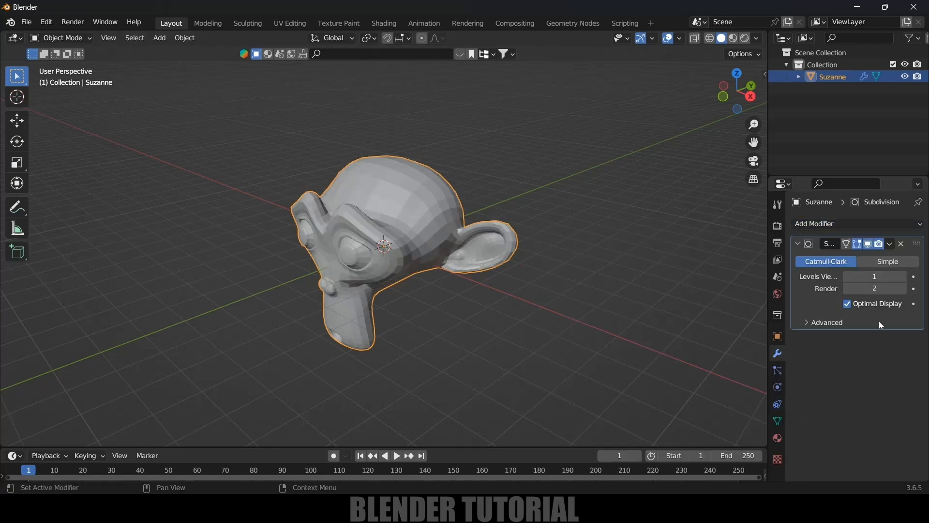
click(874, 276)
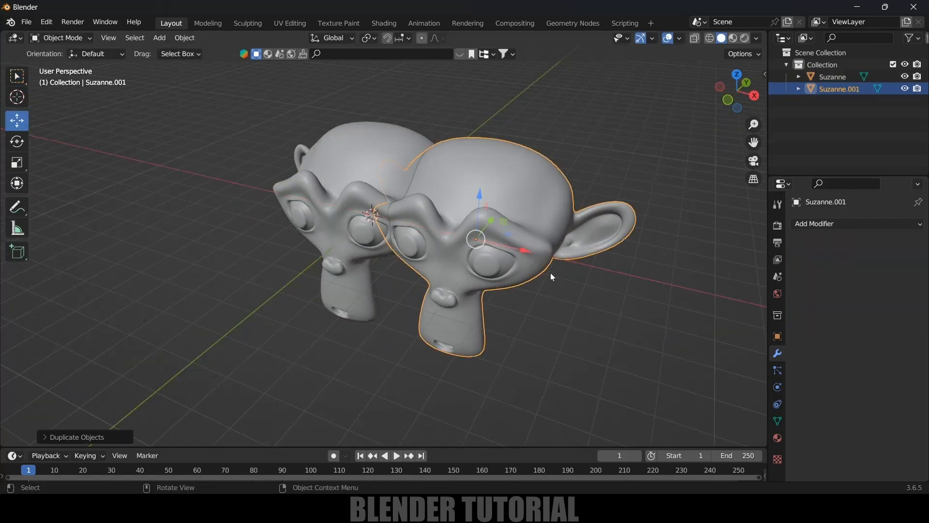
Step: Join the two monkey heads into one Suzanne object with Ctrl+J
click(16, 141)
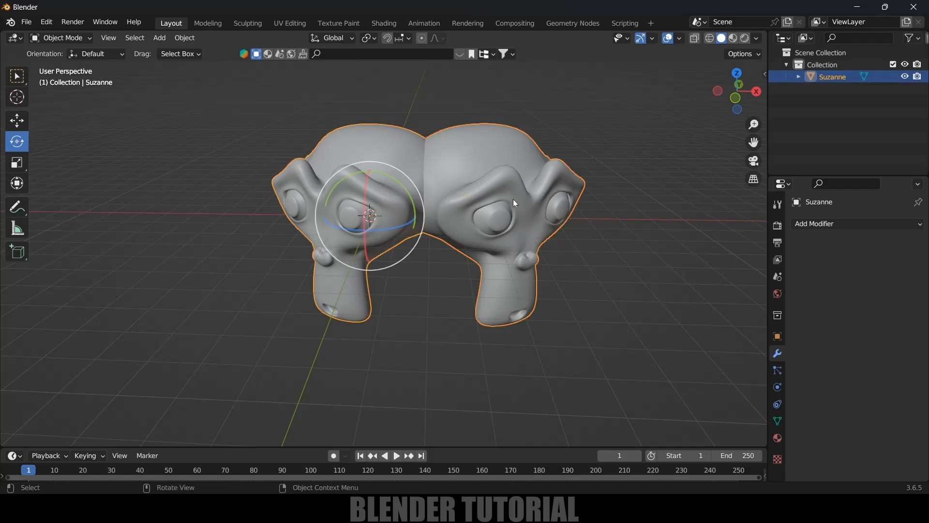
drag(513, 202, 573, 247)
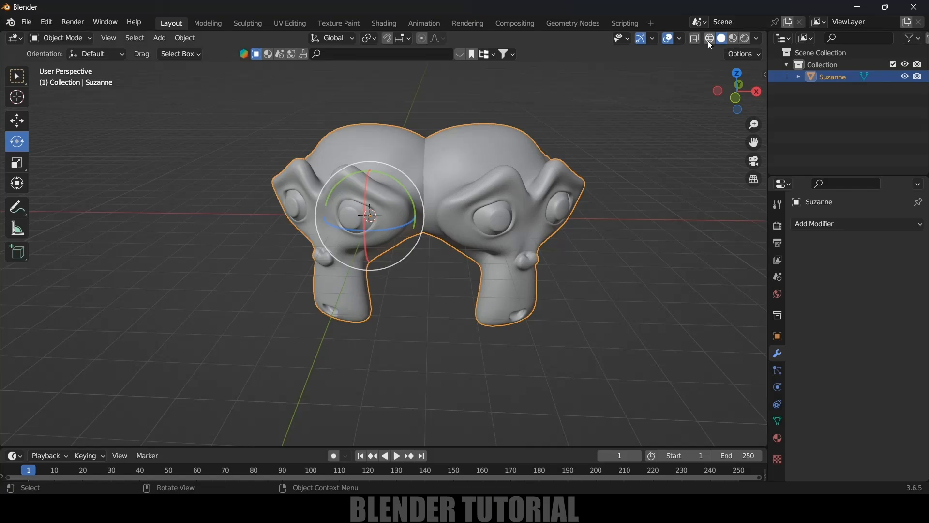
Step: Inspect the joined heads in wireframe, return to solid, and reach the Add Modifier list
click(695, 38)
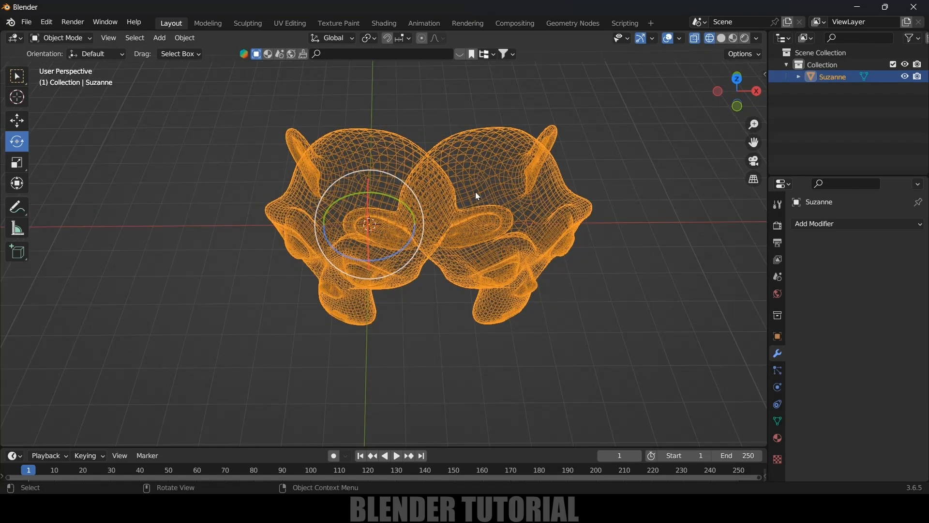
mouse_move(500, 239)
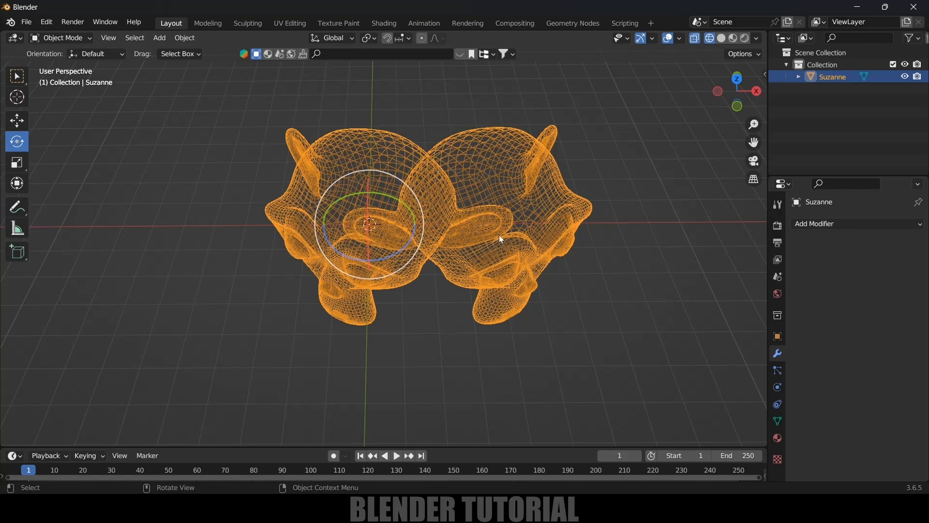
click(723, 38)
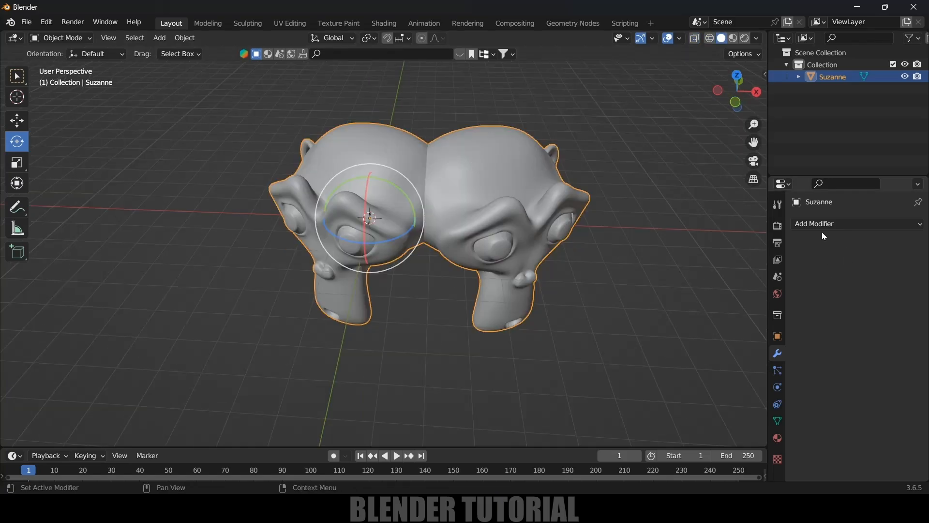
click(815, 223)
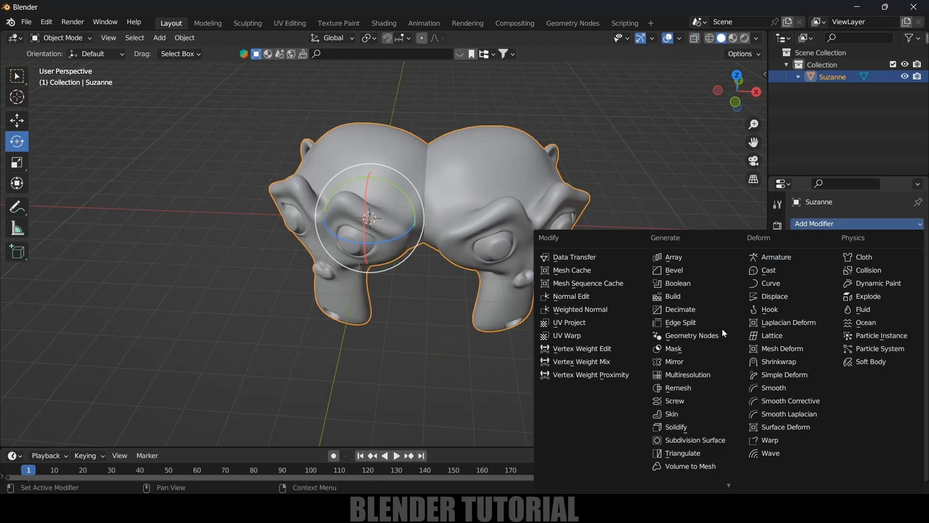
Step: Give the joined heads a Remesh modifier with 0.0419 m voxel size and Smooth Shading
click(678, 390)
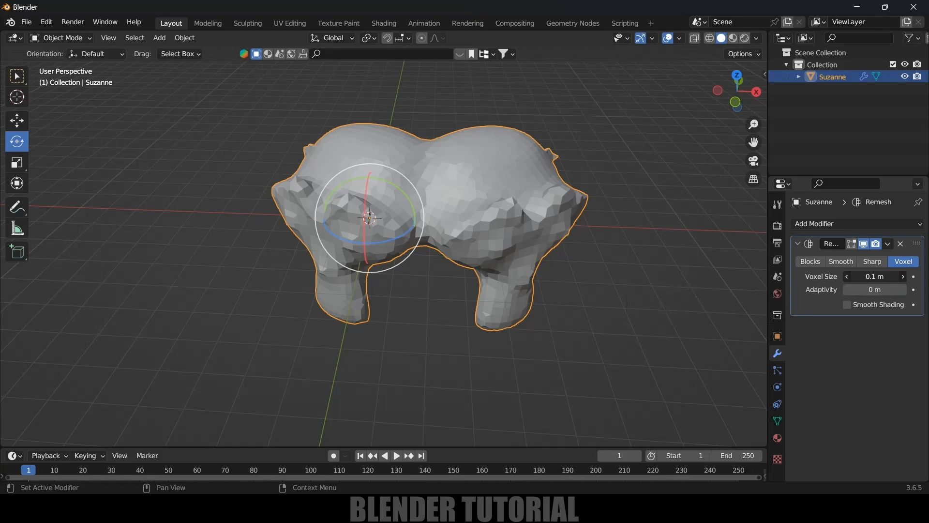
drag(877, 276, 862, 276)
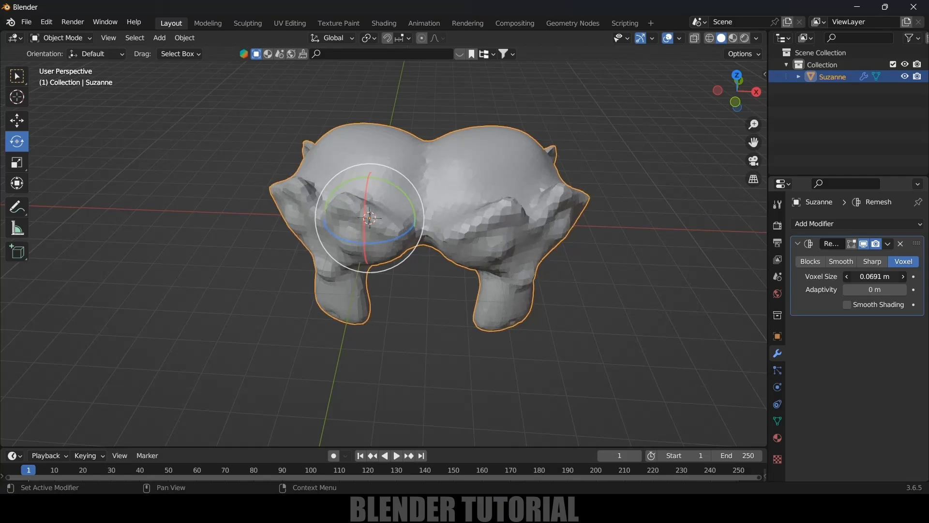
click(848, 304)
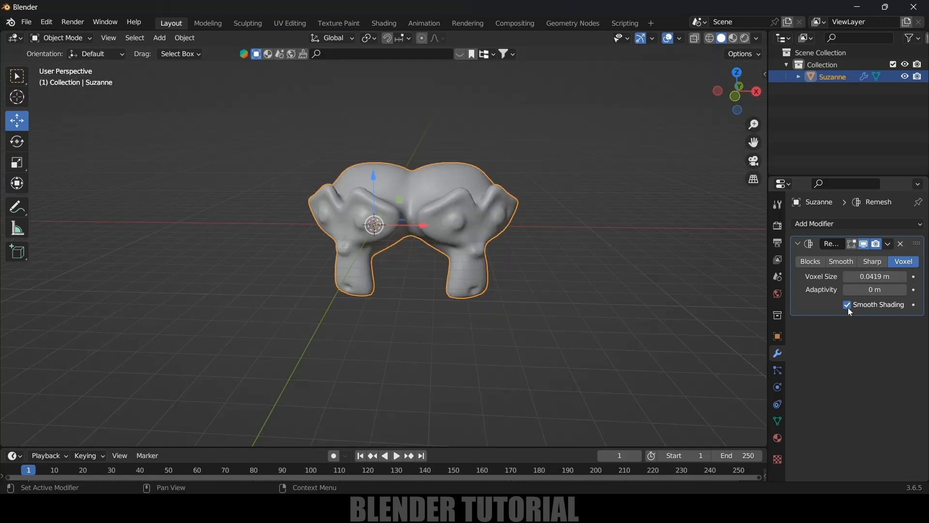
click(710, 38)
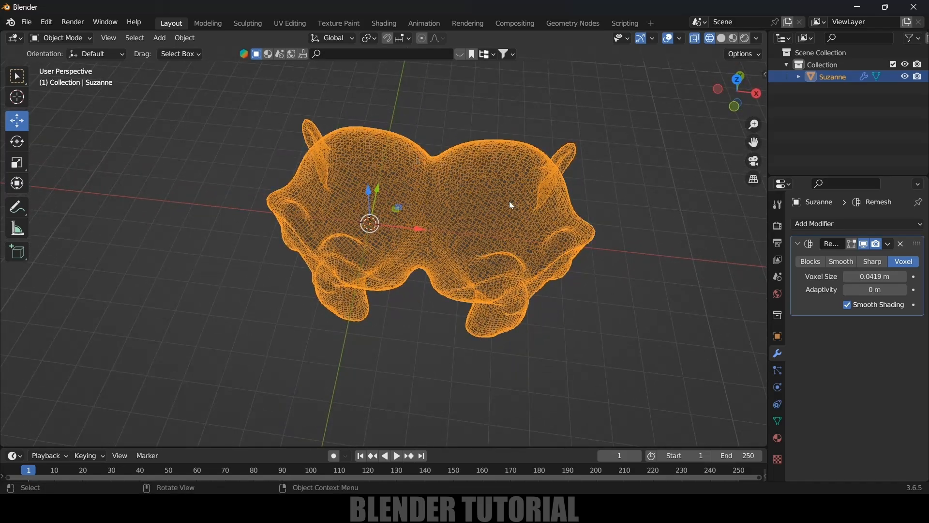
Step: Apply the Remesh, fusing the heads into one uniform mesh
drag(510, 204, 551, 222)
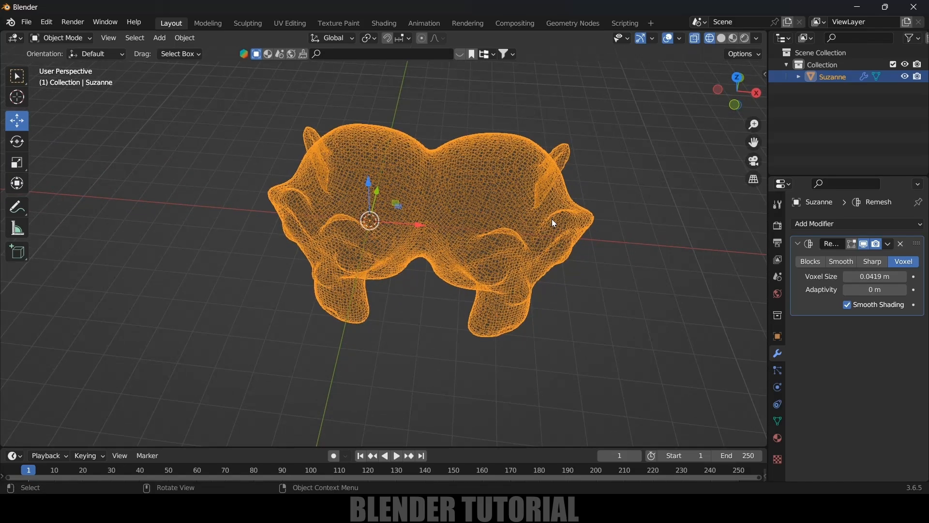
click(887, 244)
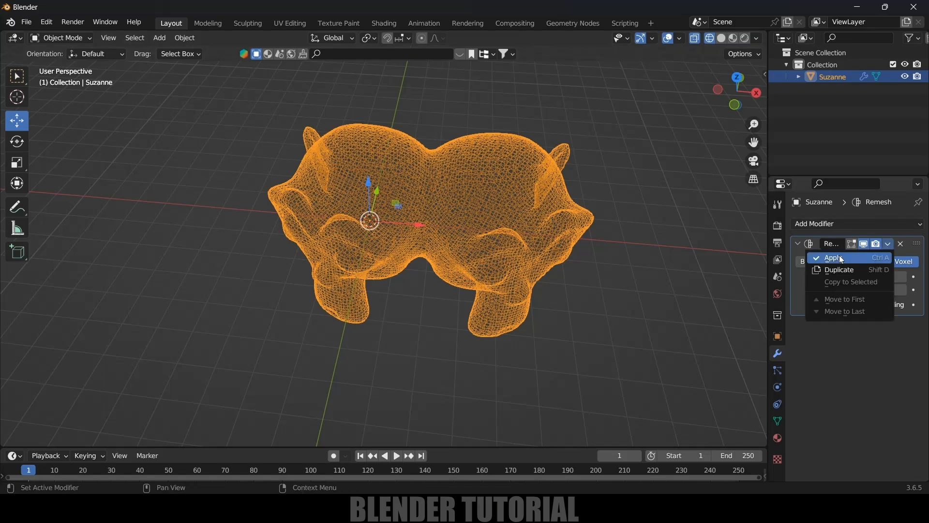
click(833, 258)
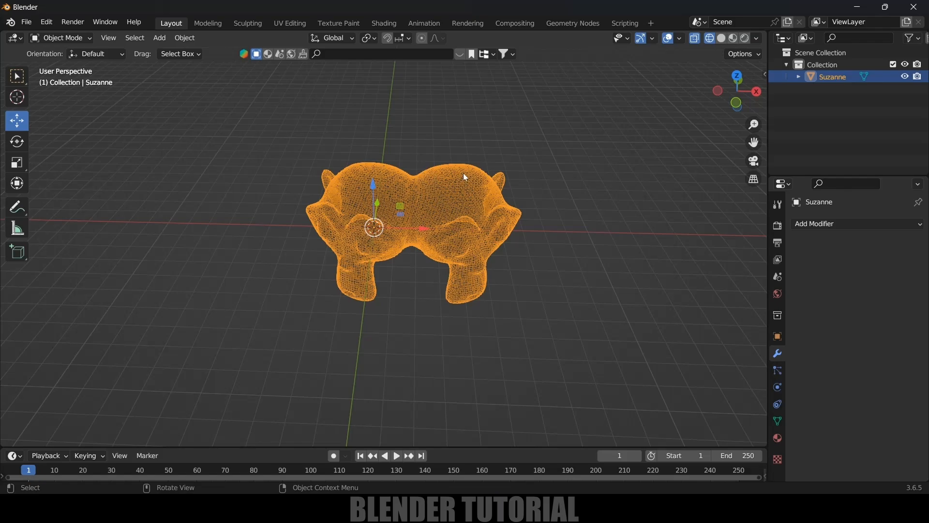
mouse_move(159, 38)
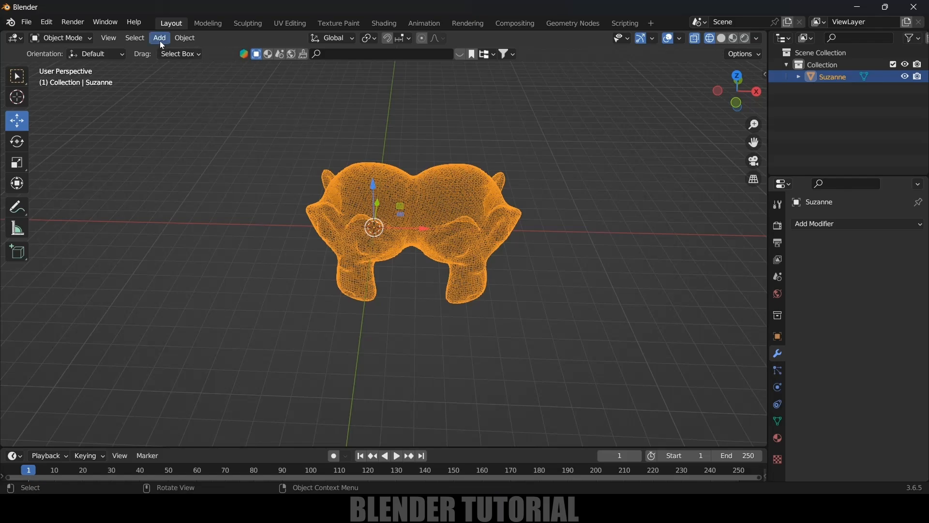
click(159, 37)
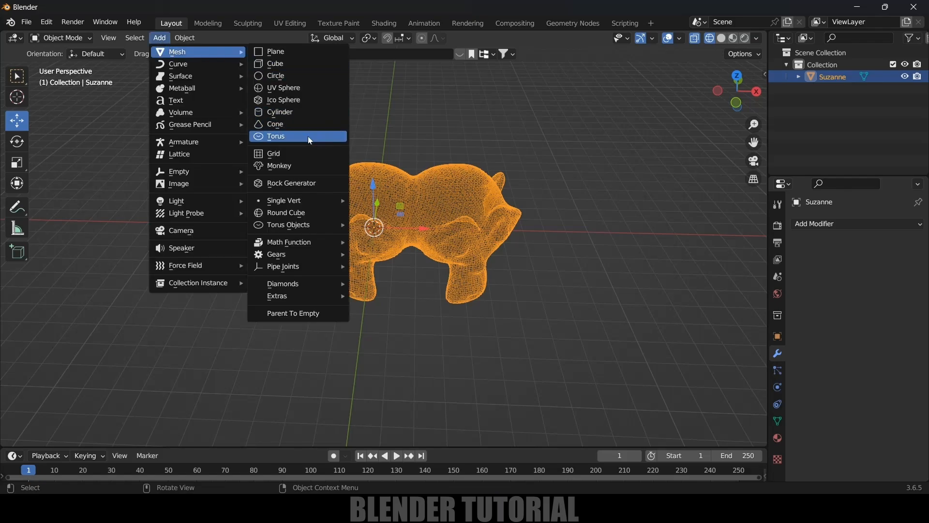
Step: Add a smooth torus onto each head's top and join both into the Suzanne object
click(276, 135)
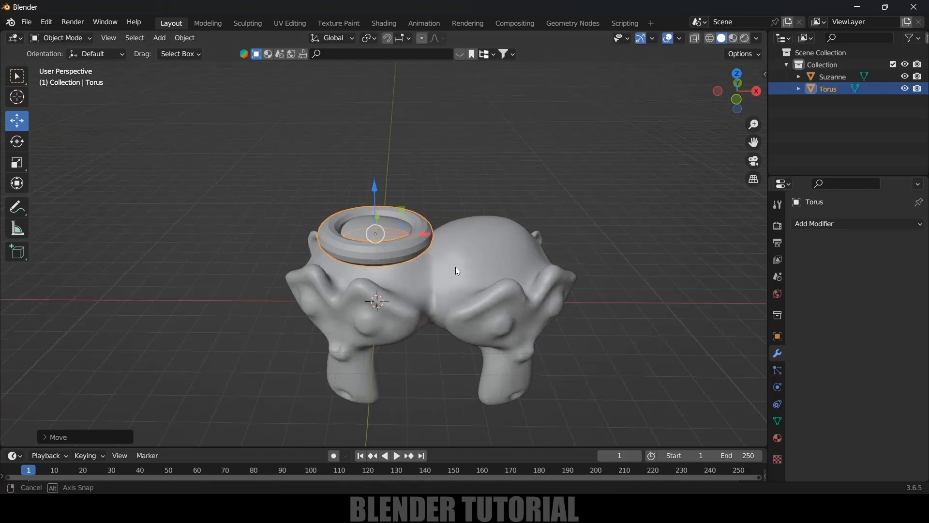
drag(375, 233, 433, 233)
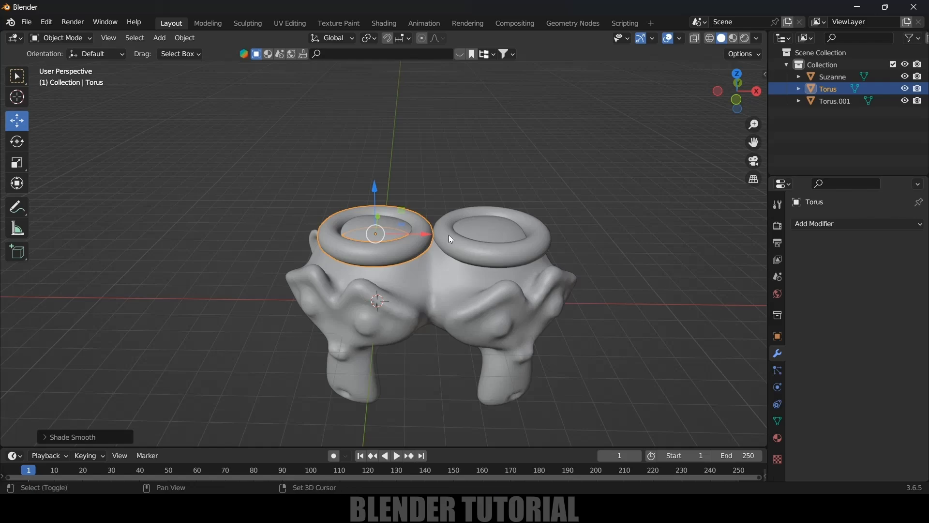
click(489, 234)
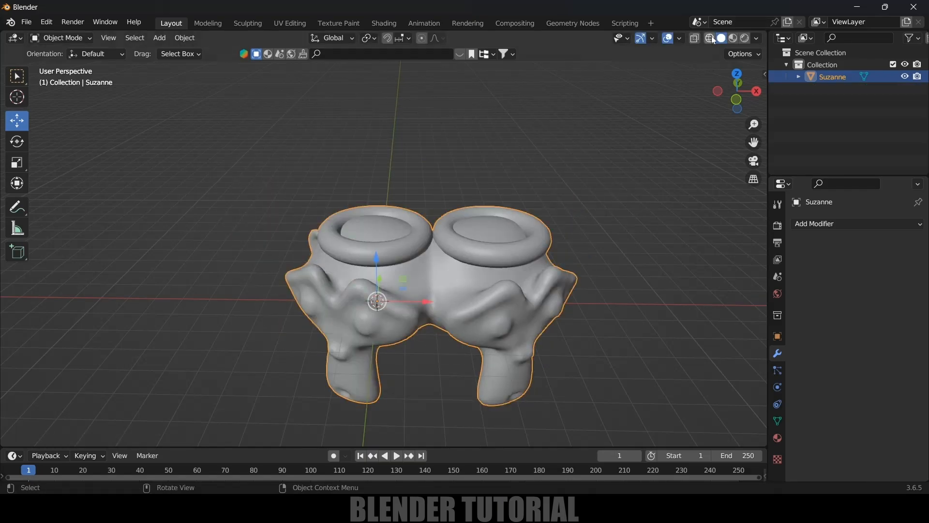
Step: Inspect the heads-and-tori mesh in wireframe and return to solid shading
click(693, 37)
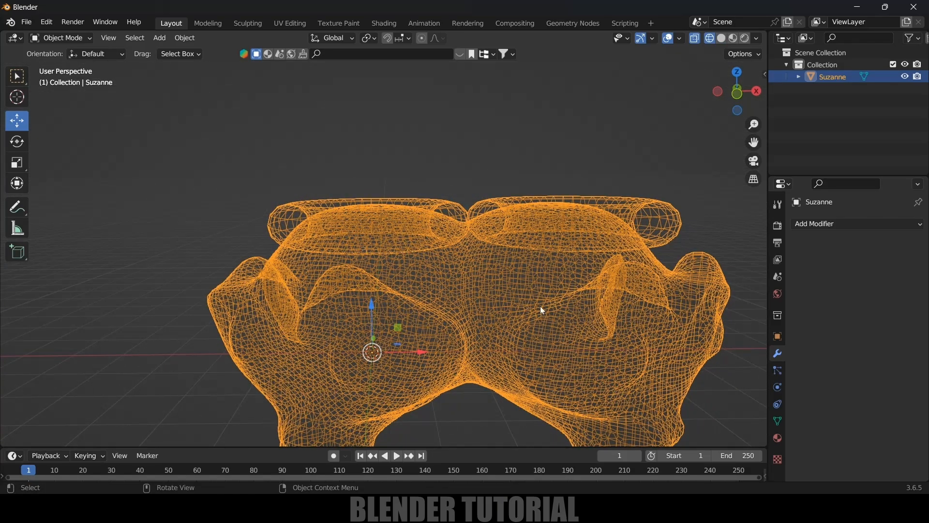
click(720, 37)
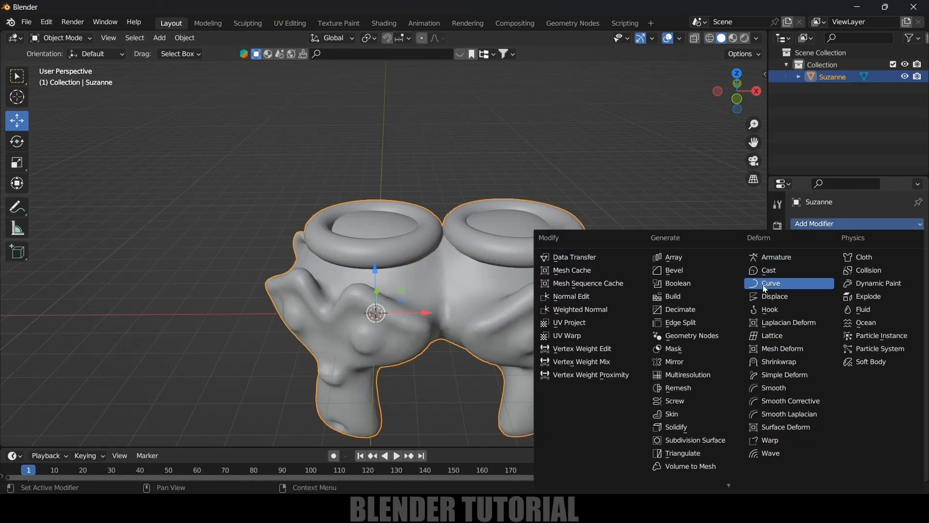
Step: Remesh the heads and tori into one smooth-shaded mesh and apply it
click(678, 387)
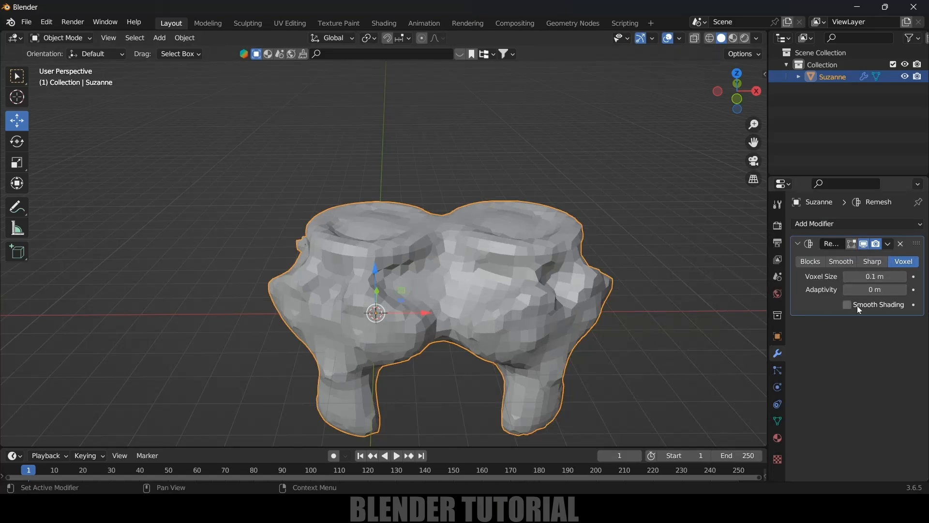
click(846, 304)
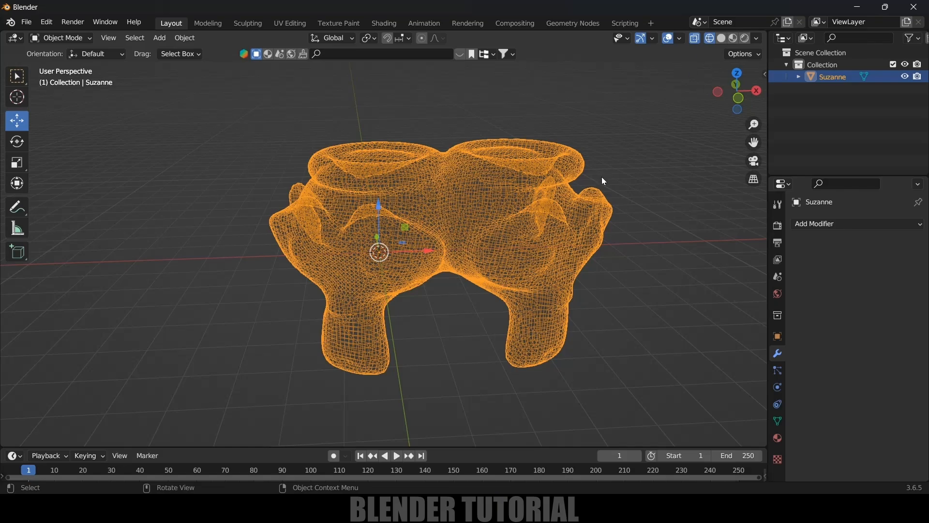
Step: Orbit around the fused mesh and show it solid-shaded as one continuous surface
drag(601, 181, 589, 170)
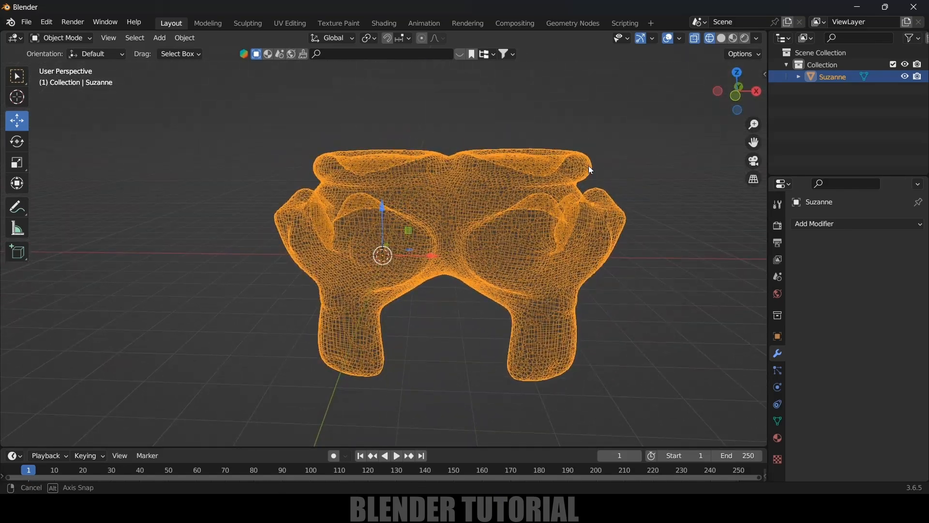
click(721, 38)
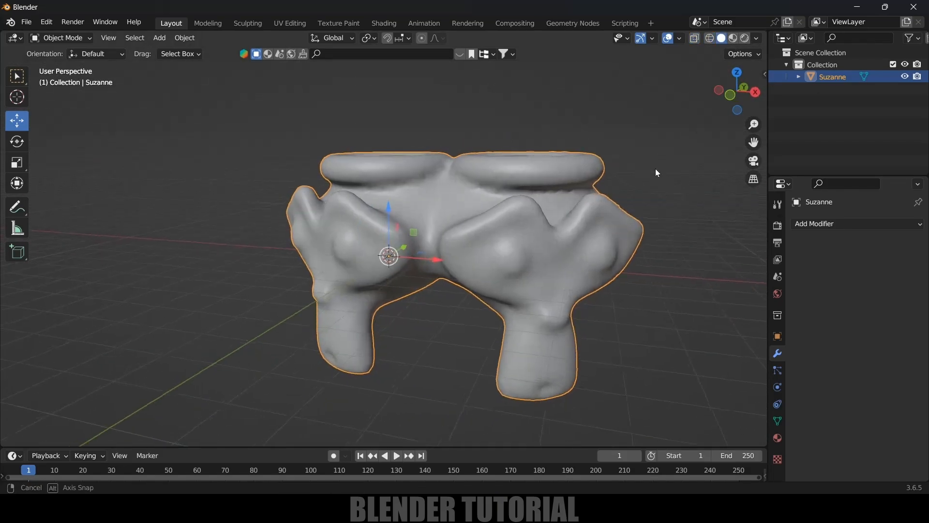